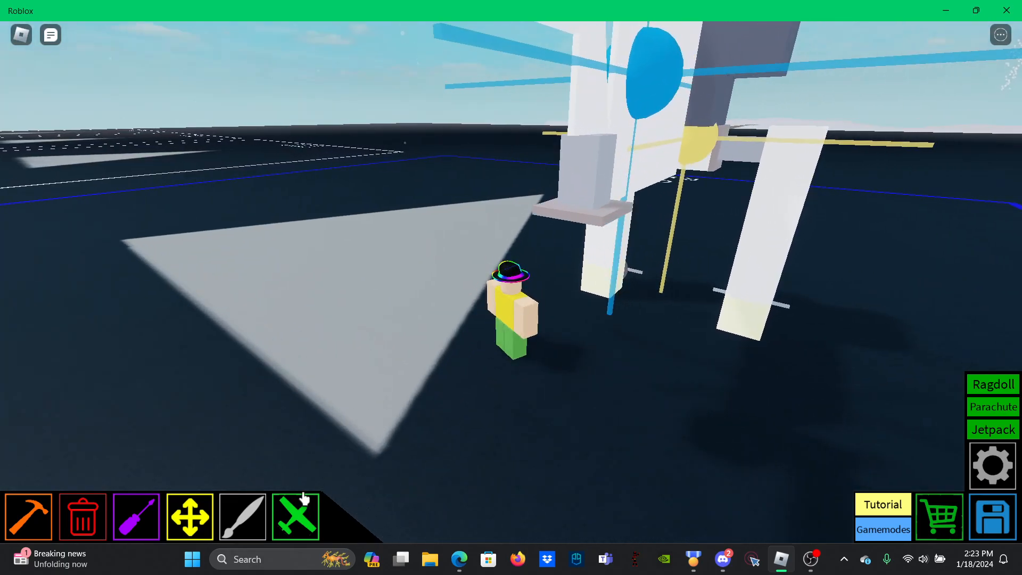
- Place small propeller engine discs at the feet of the first mech's legs
click(296, 516)
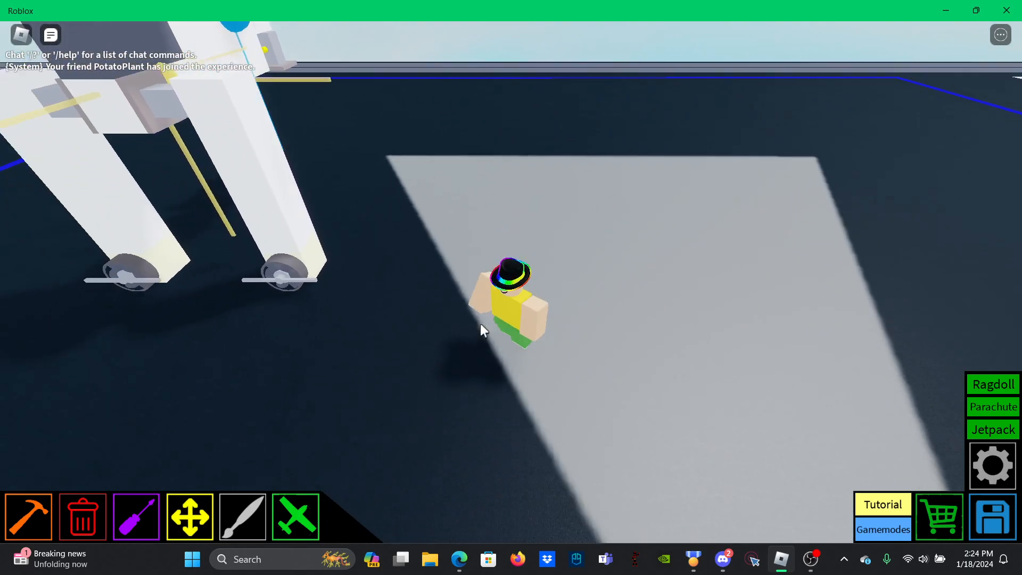
- Bring up the Mechanics parts category in the build catalogue
click(27, 418)
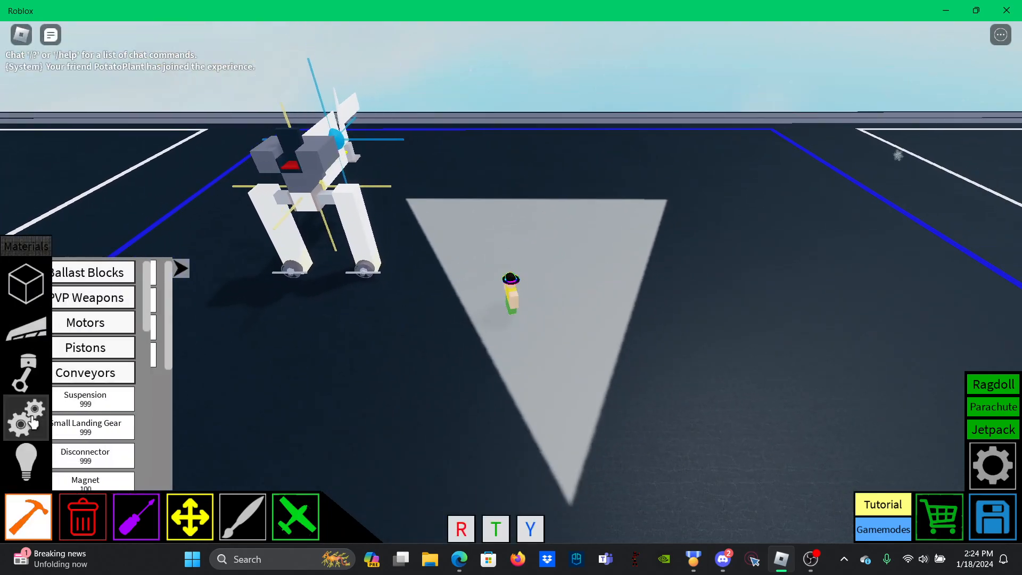
click(91, 272)
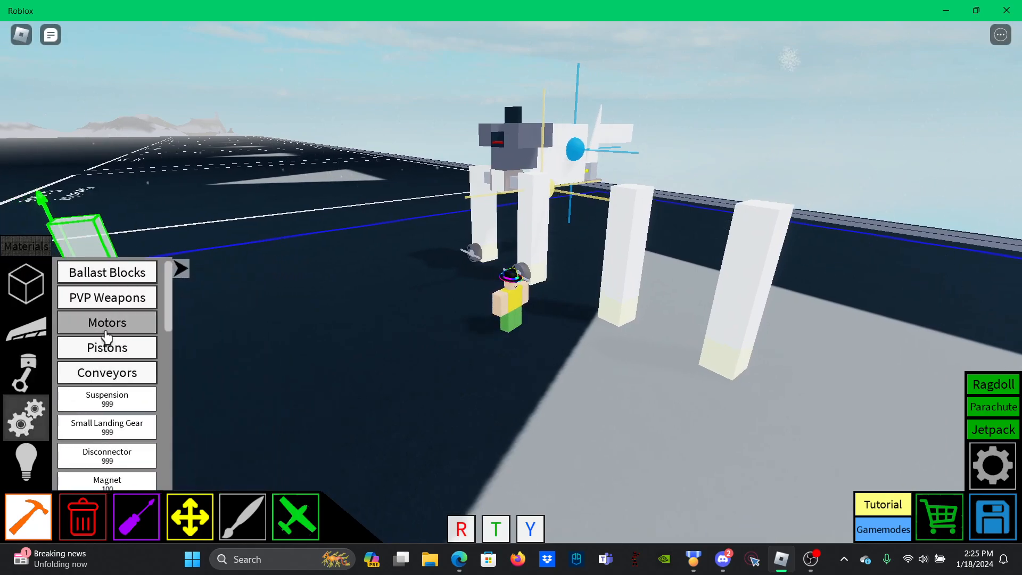
- Place a Motor from the Motors list onto the second mech's legs
click(106, 323)
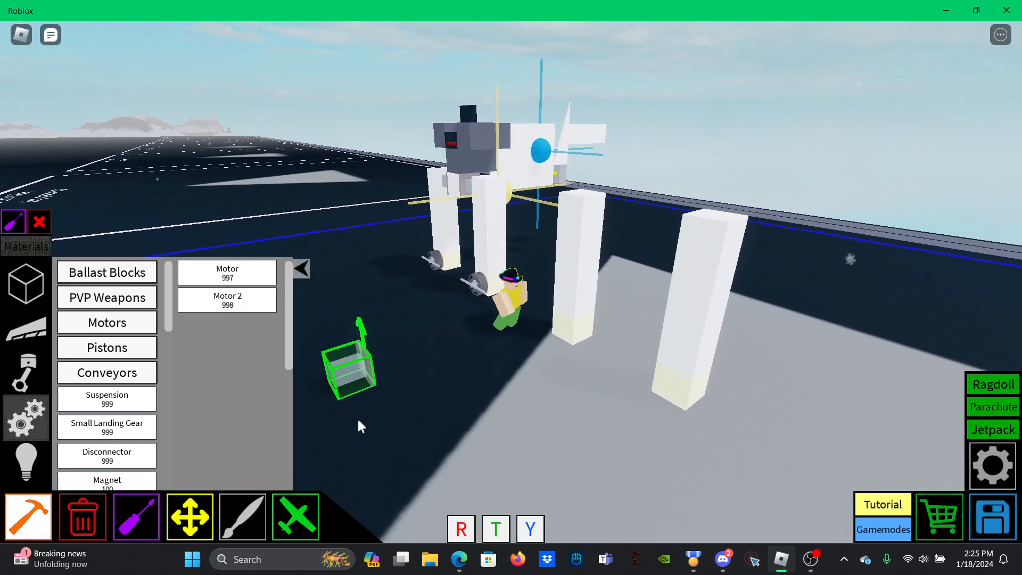
drag(352, 358, 600, 355)
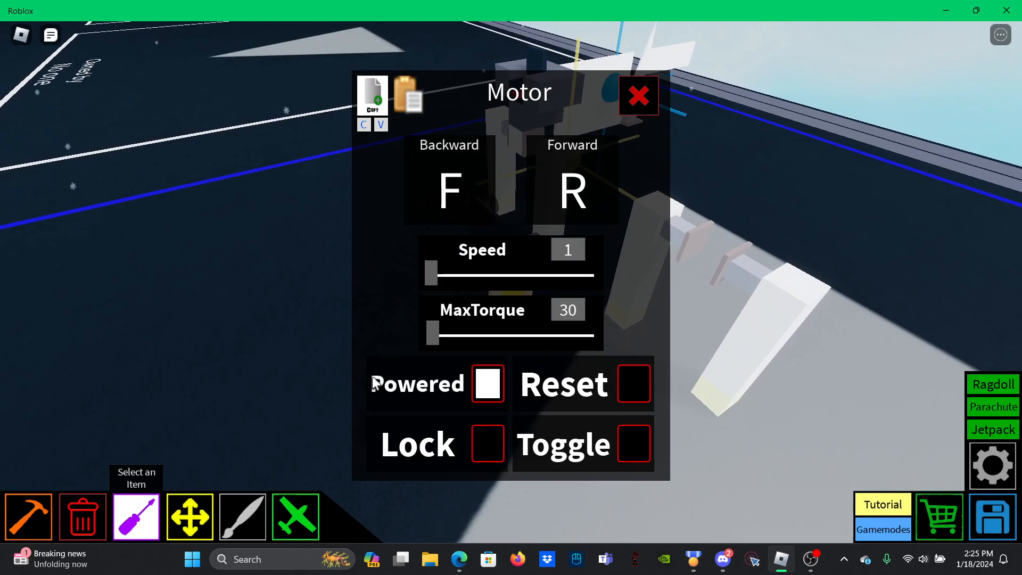
- Toggle the motor's Powered setting off and back on, then close its settings
click(487, 383)
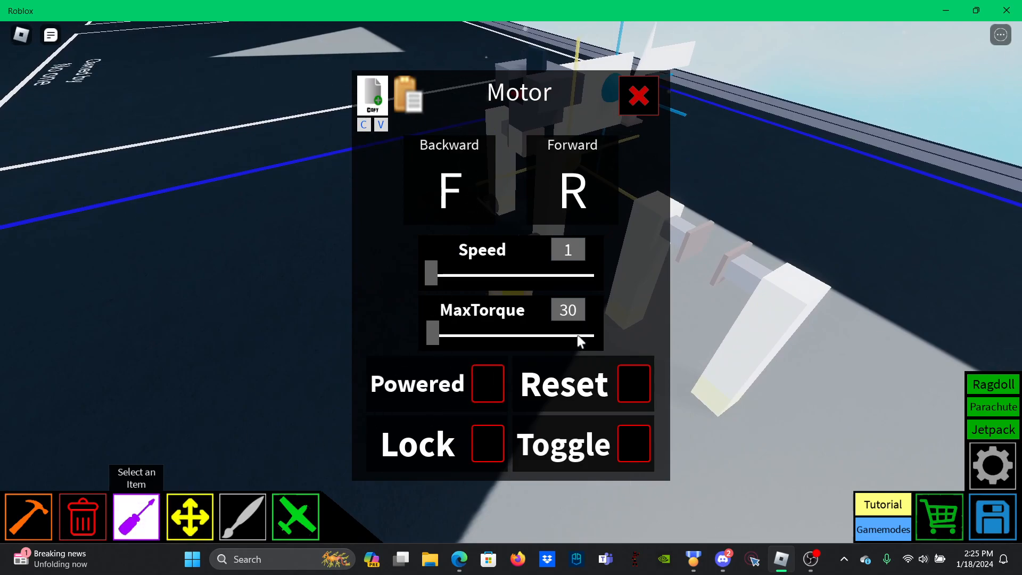
click(488, 383)
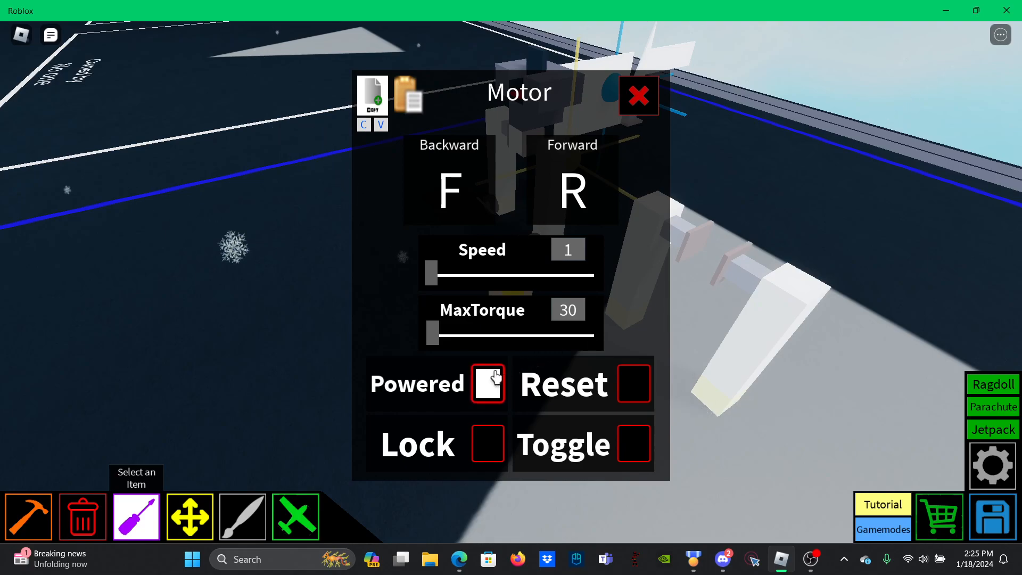
click(637, 95)
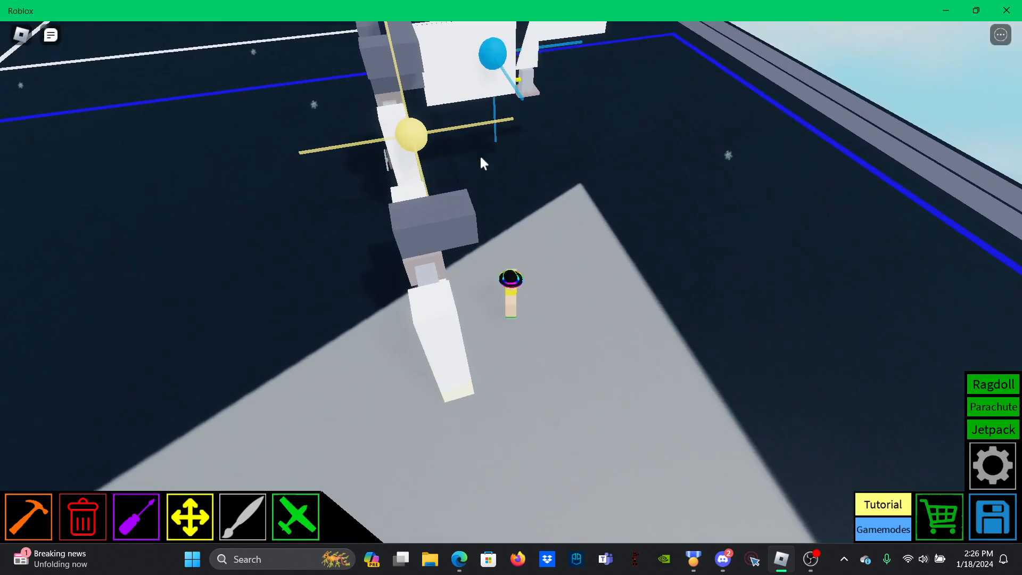
- Stack grey blocks on the second mech's white legs to form its head
click(27, 517)
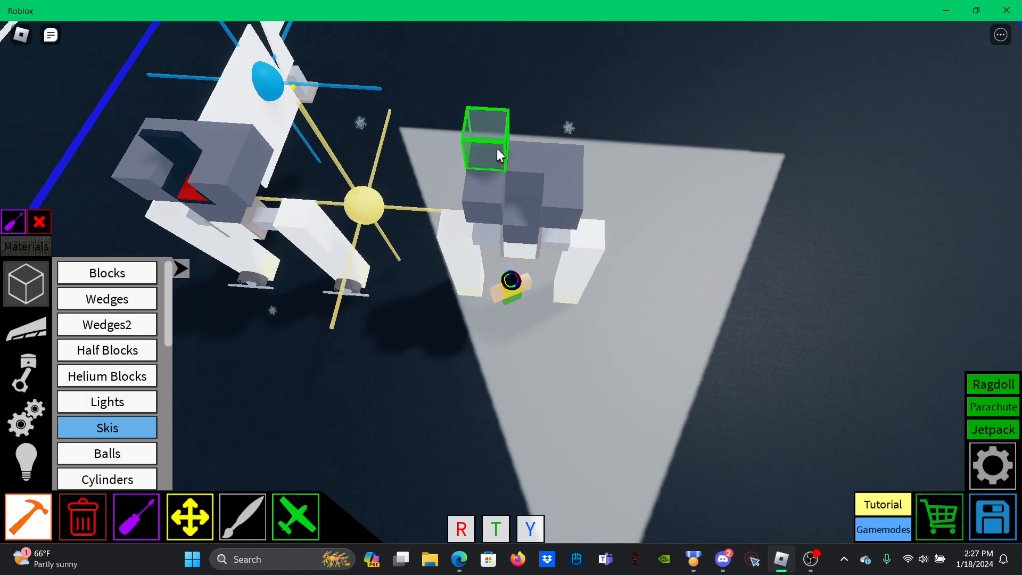
mouse_move(489, 159)
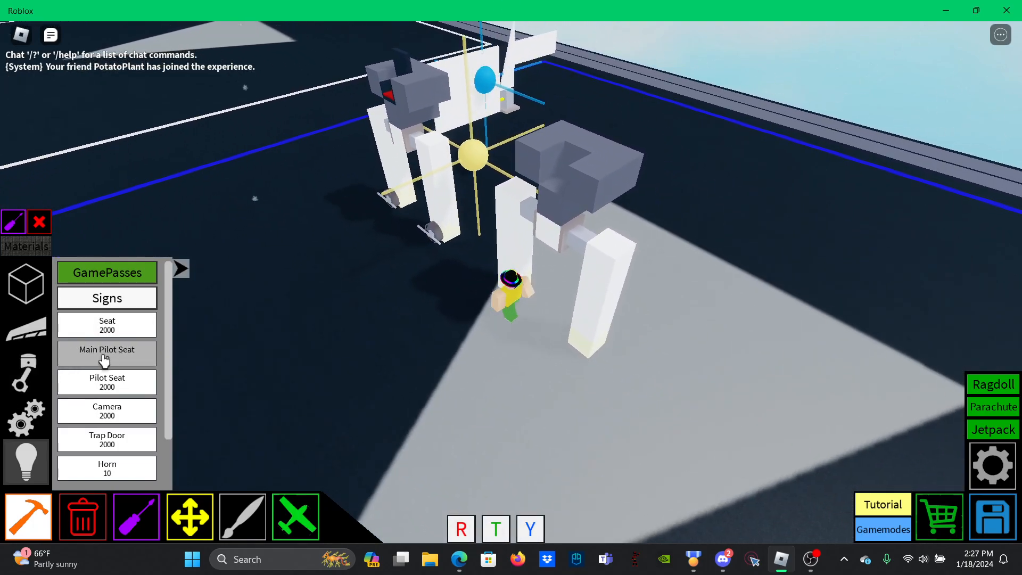
- Place the Main Pilot Seat into the second mech's grey head block
click(106, 354)
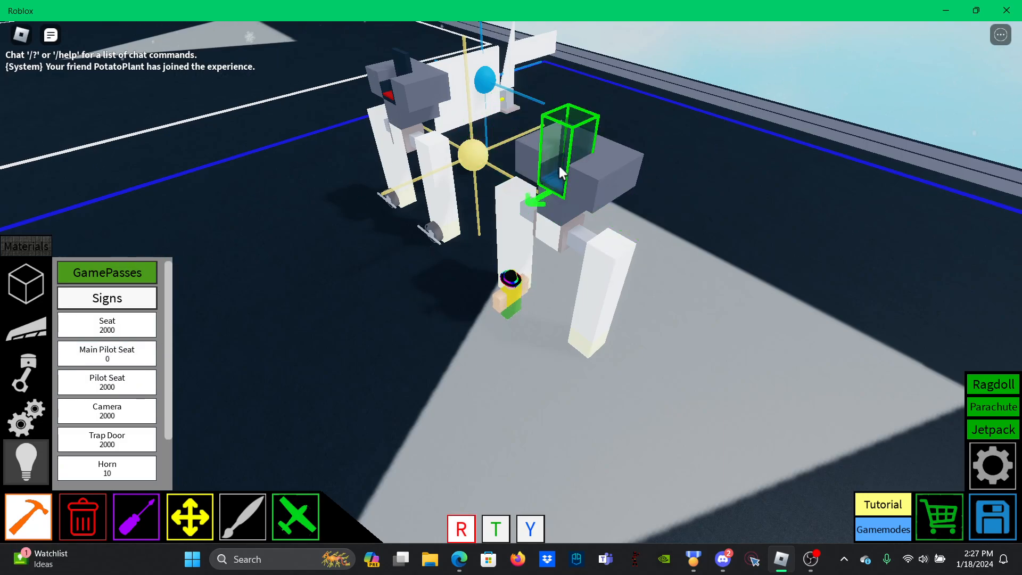
click(242, 515)
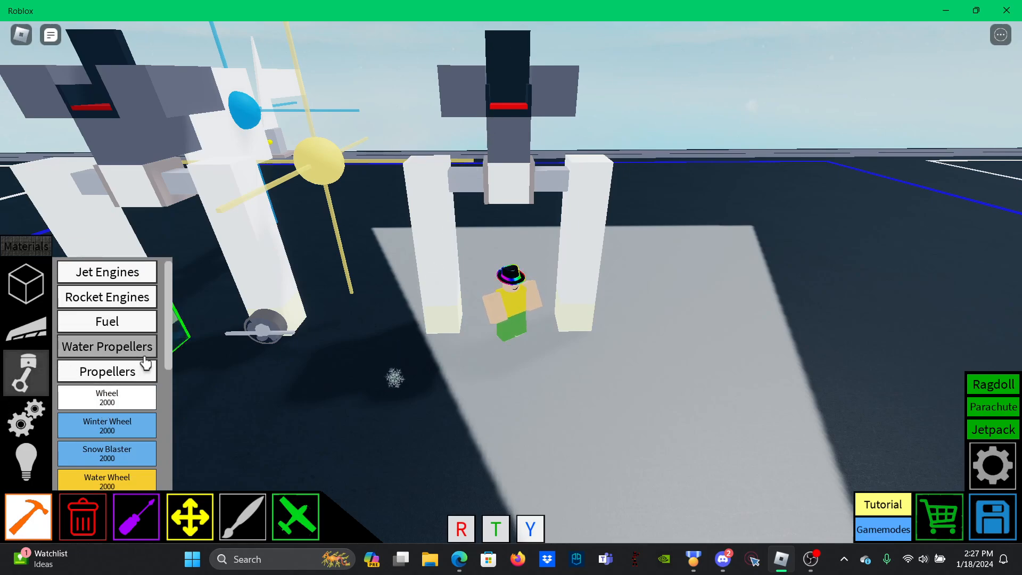
- Add a Small propeller Engine with On/Off Only Mode at the second mech's foot
click(107, 371)
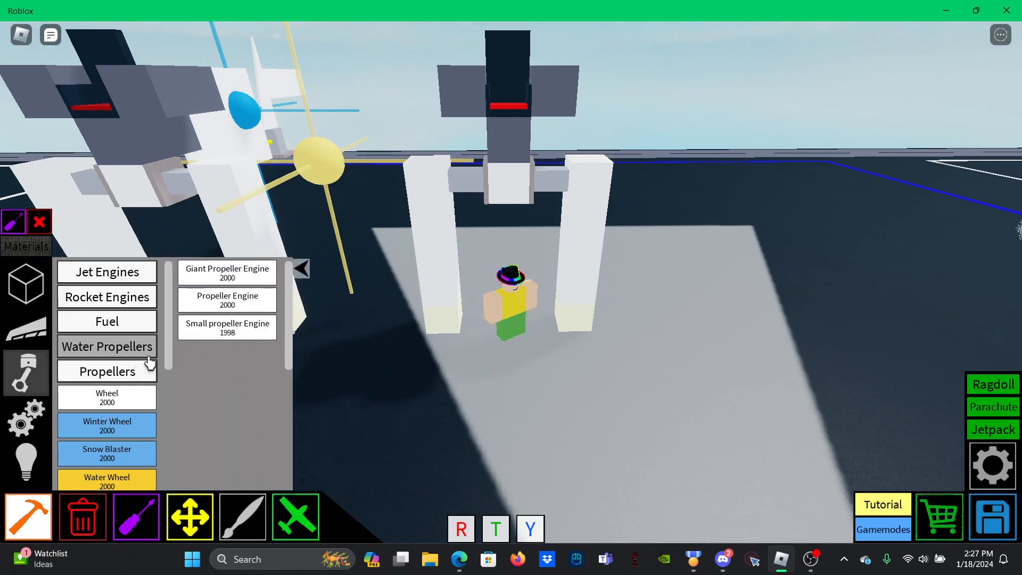
mouse_move(227, 328)
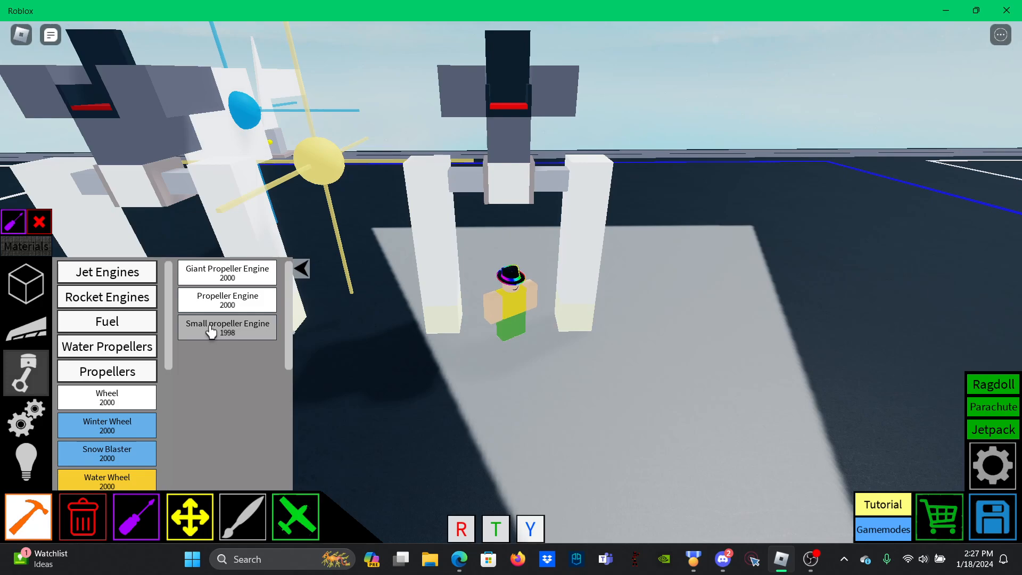
click(226, 326)
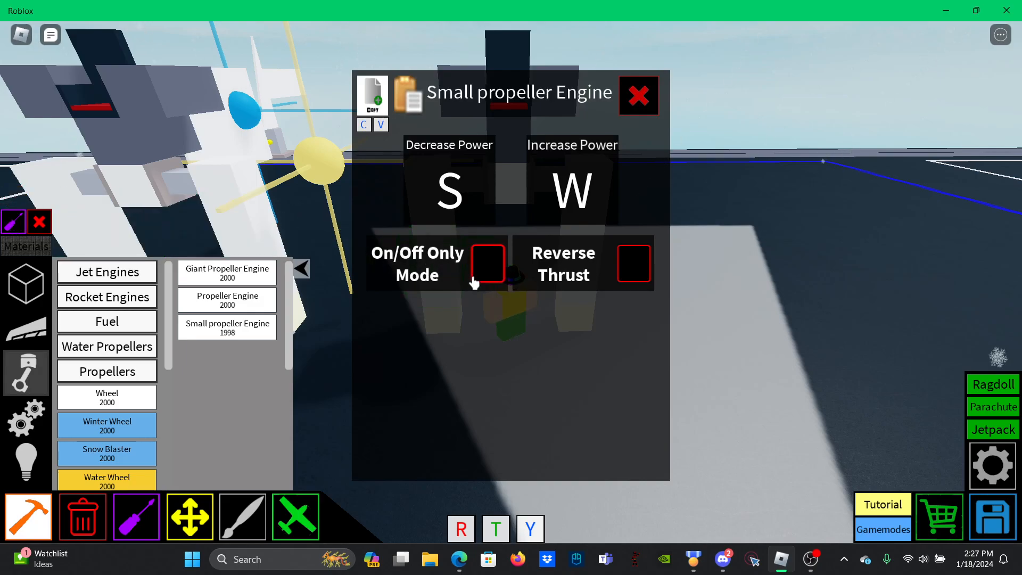
click(487, 265)
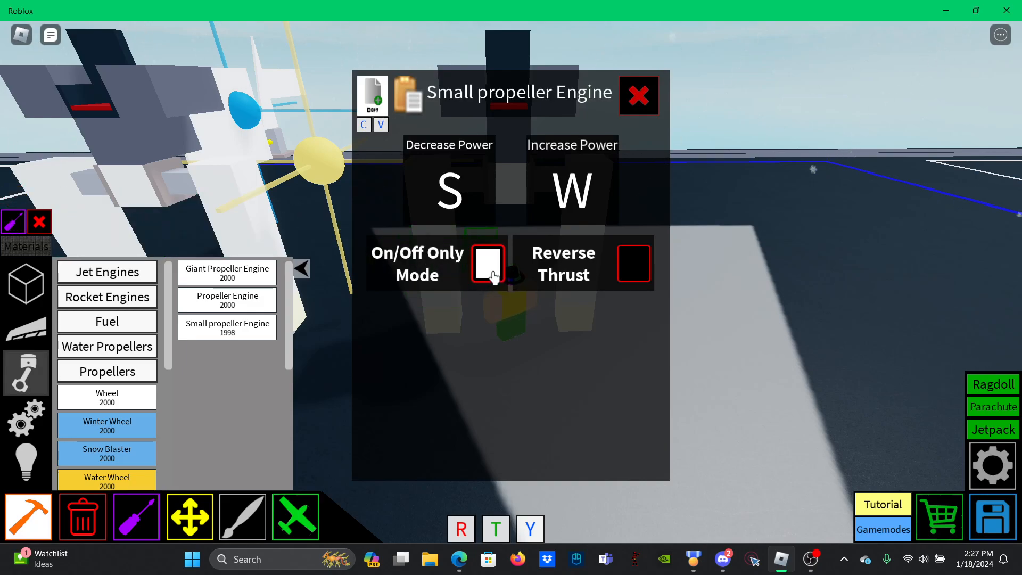
click(638, 94)
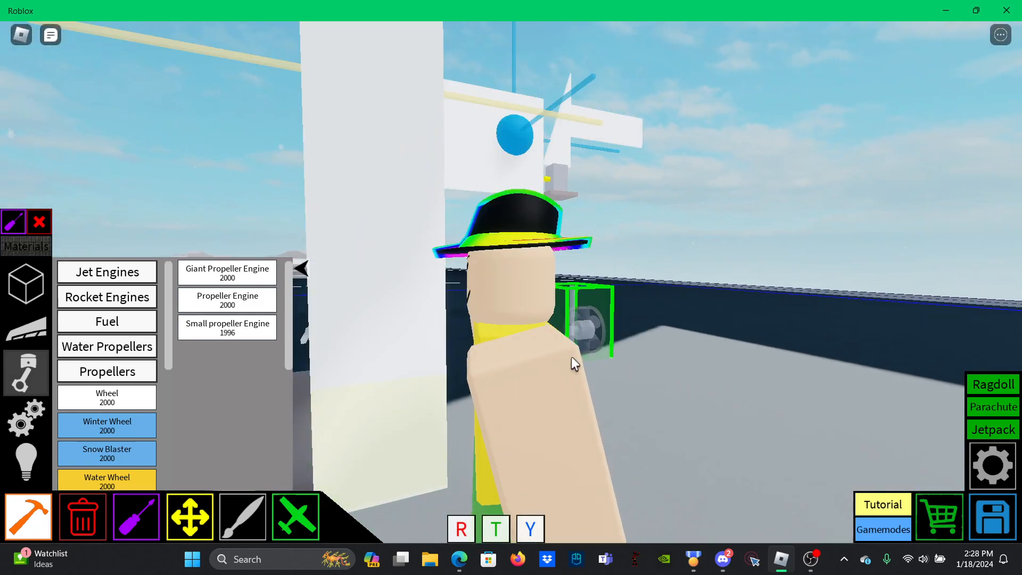
- Swap the foot engine's power keys: W decreases power, S increases it
click(136, 516)
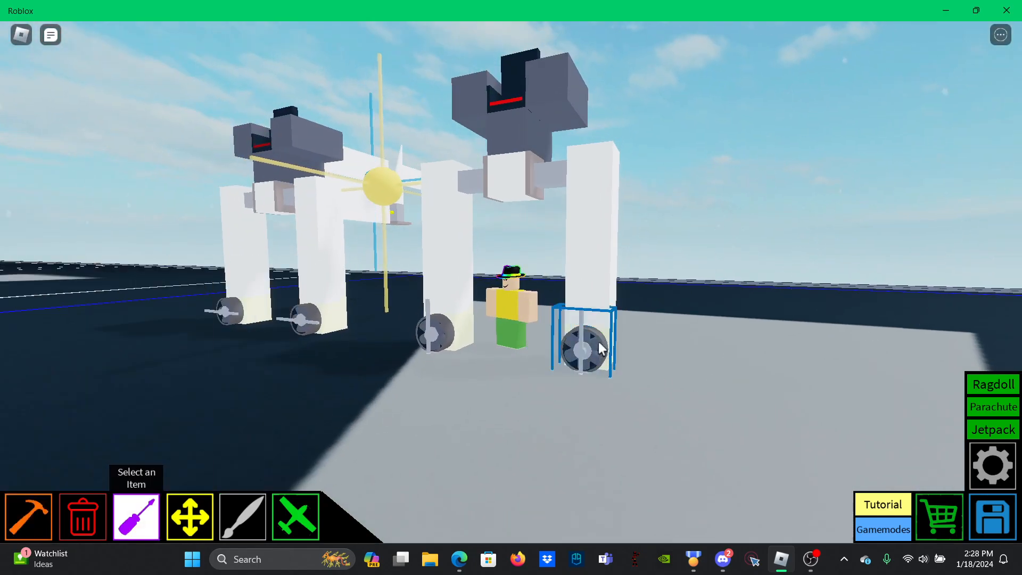
click(585, 343)
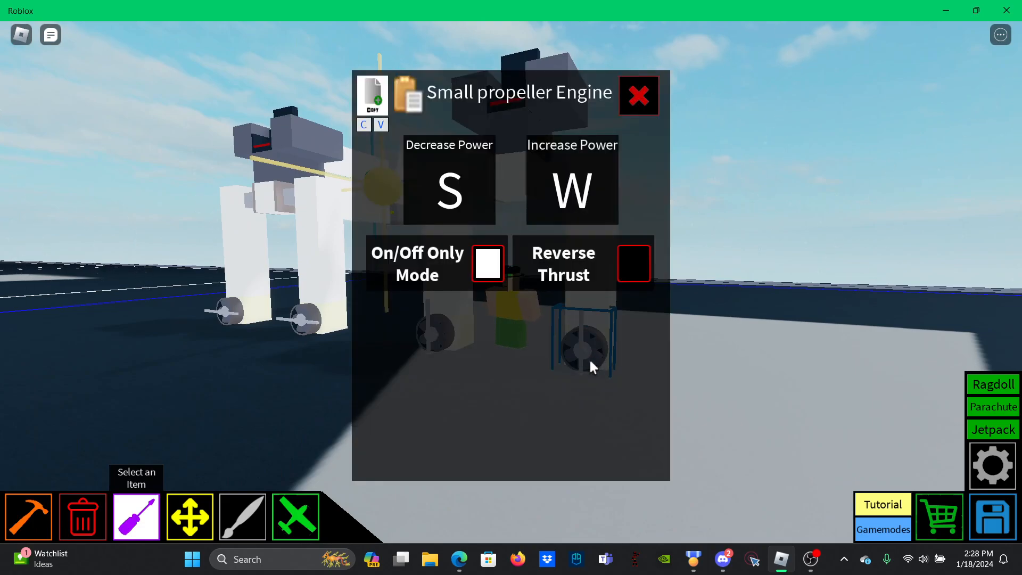
mouse_move(520, 382)
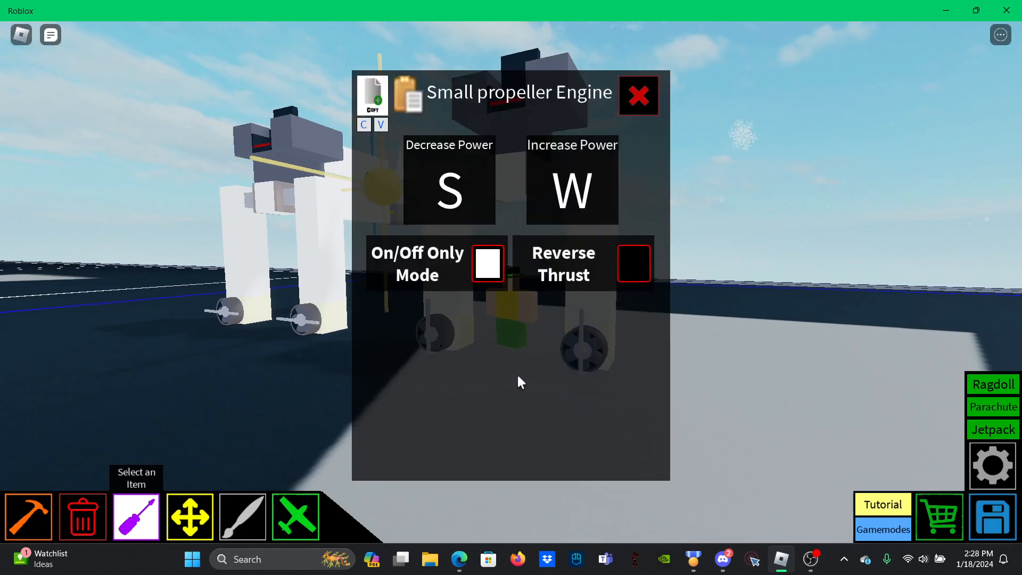
mouse_move(483, 359)
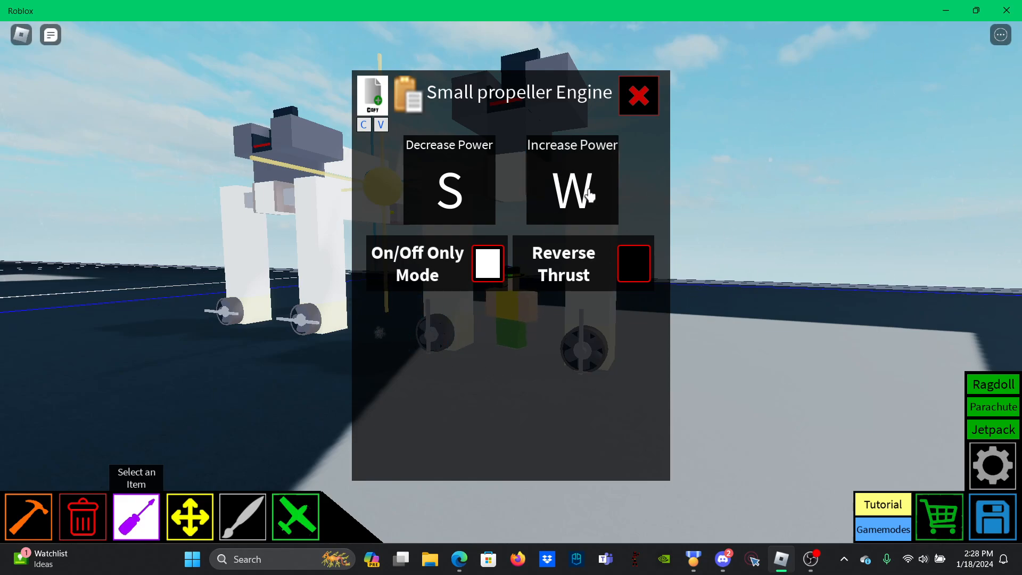
click(572, 189)
text(S)
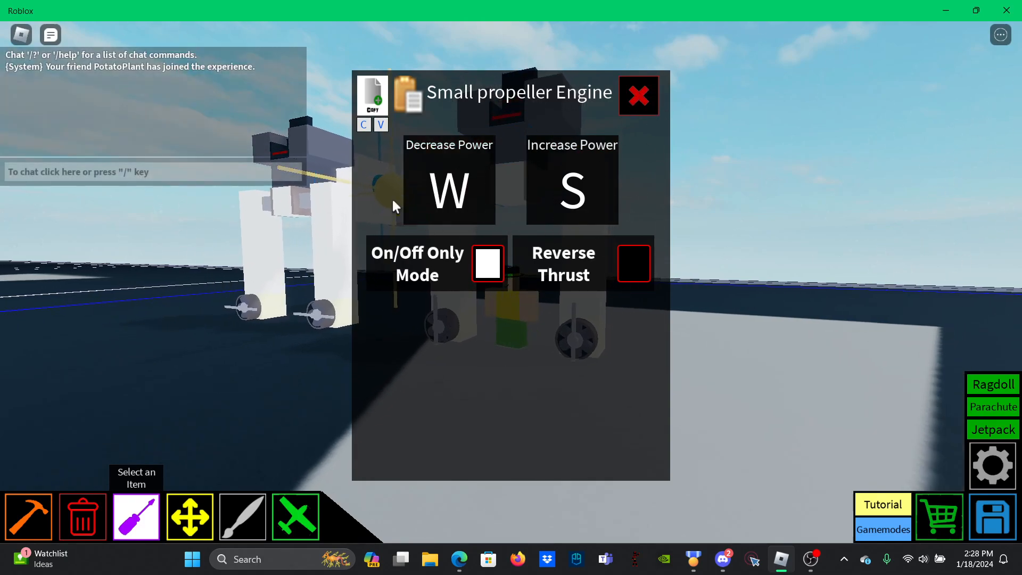
mouse_move(466, 241)
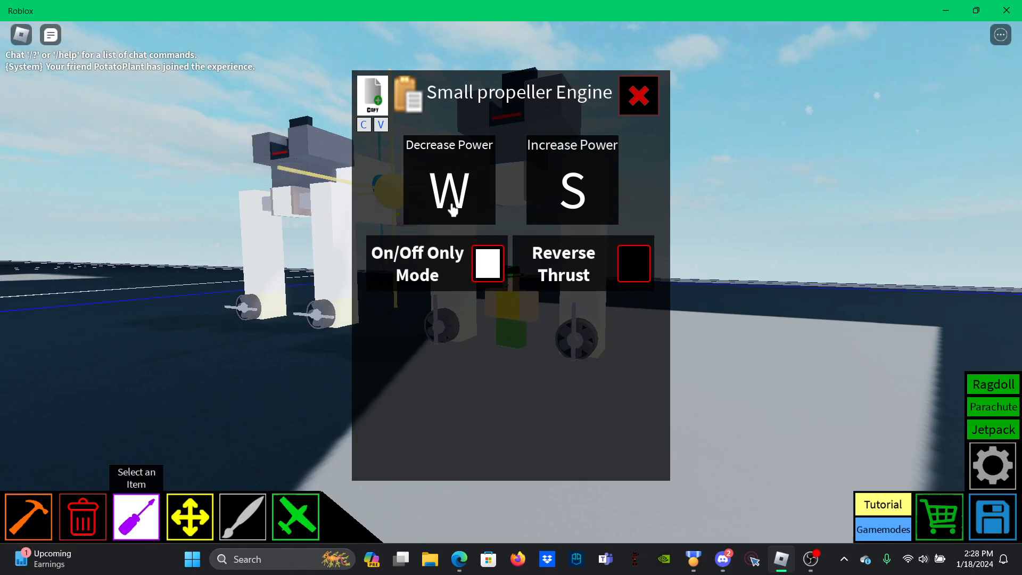
mouse_move(688, 29)
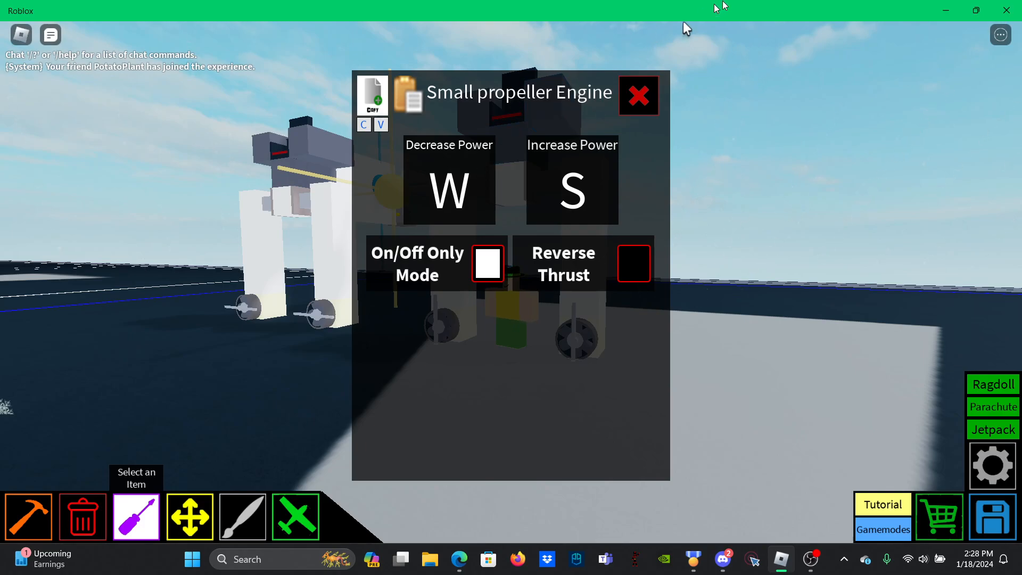
click(638, 95)
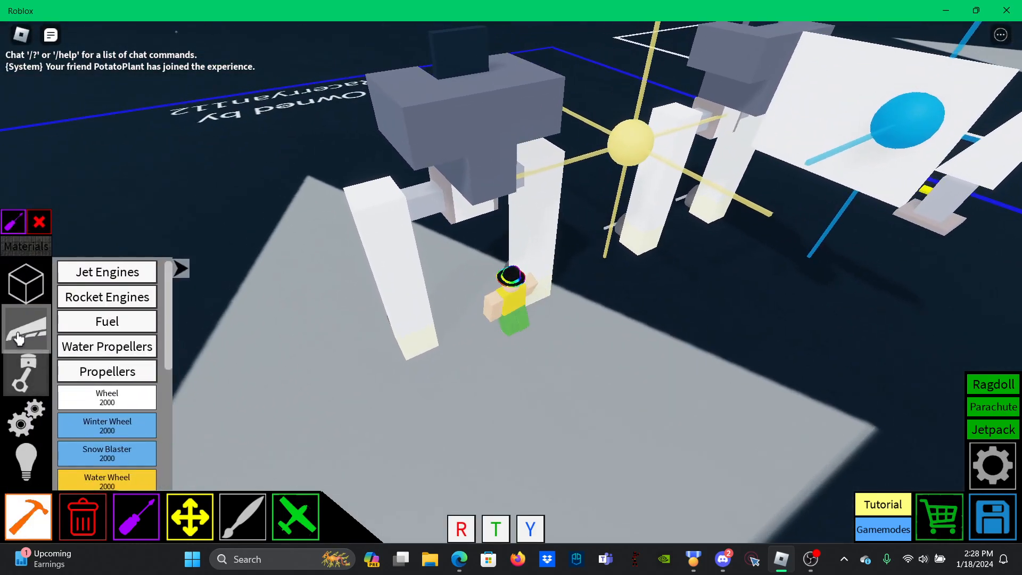
- Browse the Wings category to its Wing Panels list for the mech's head
click(26, 328)
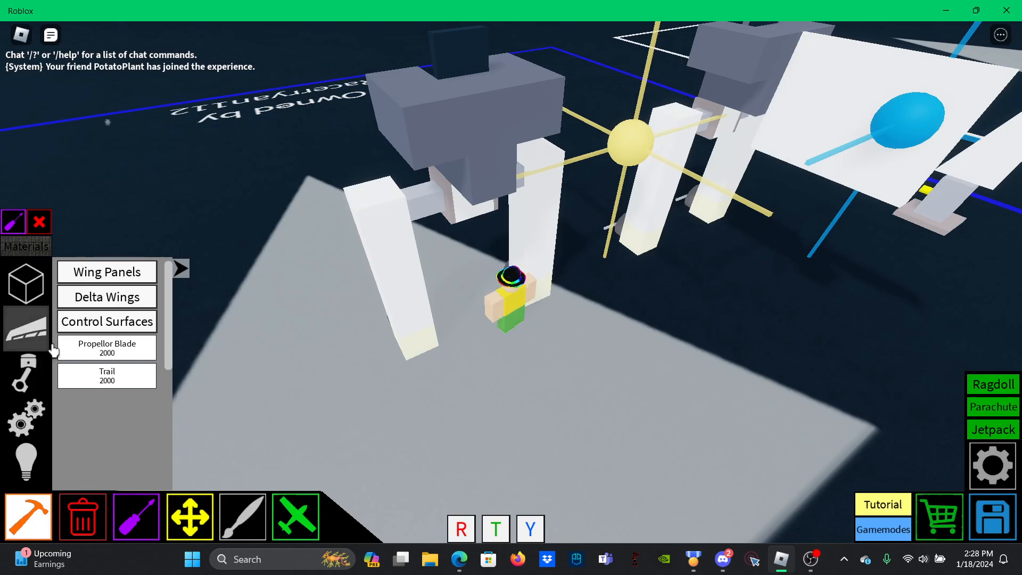
click(105, 272)
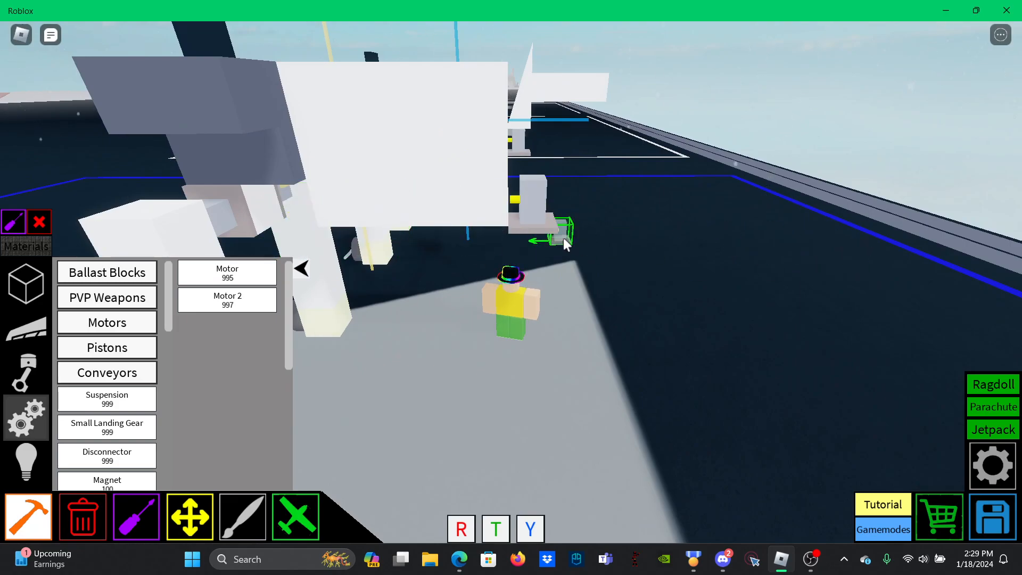
- Place Motor 2 on the side of the second mech's body for an arm
click(135, 516)
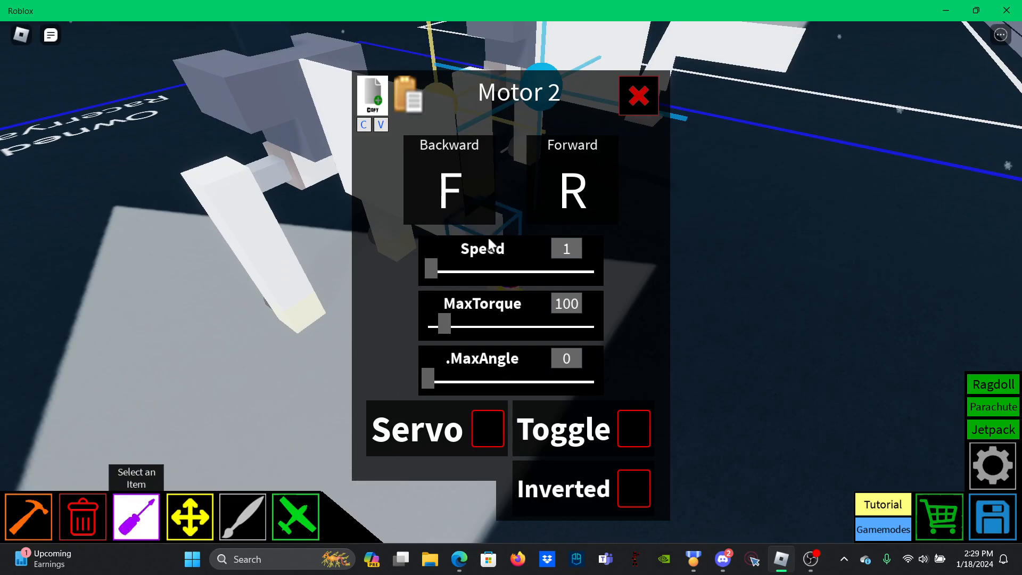
mouse_move(554, 295)
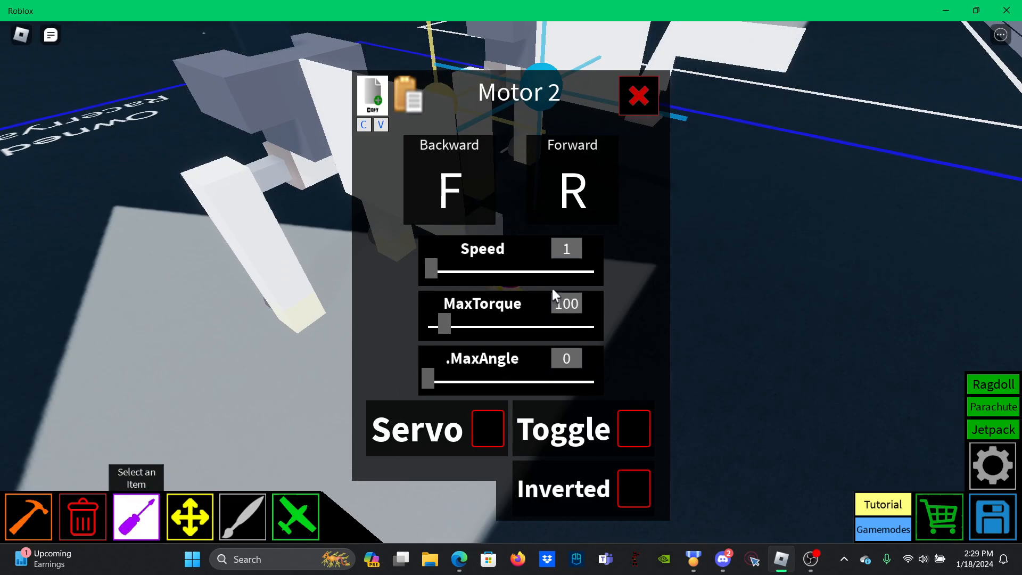
- Set the arm's Motor 2 to speed 50, inverted, and close its settings
drag(430, 269, 593, 269)
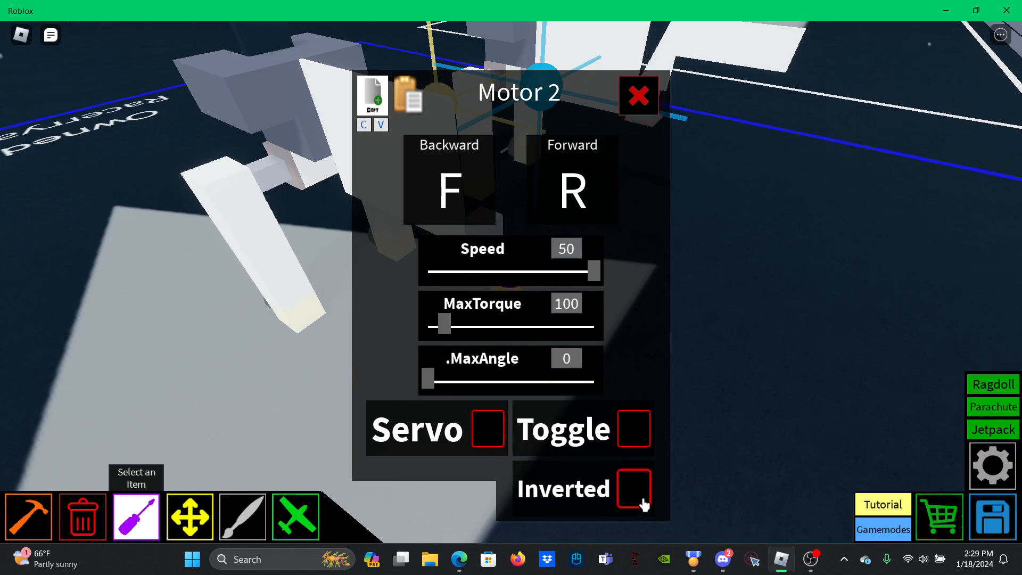
click(633, 488)
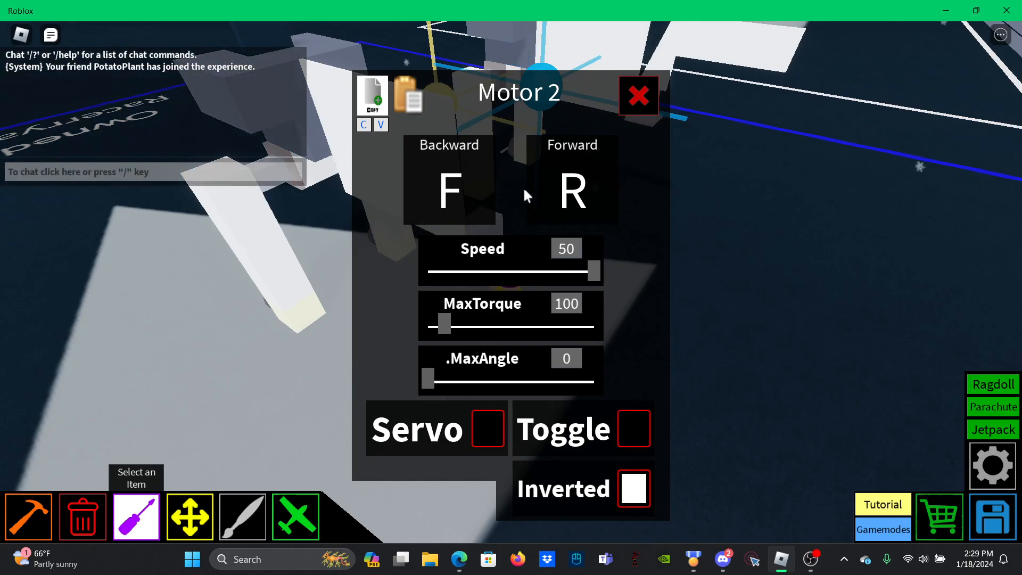
mouse_move(506, 193)
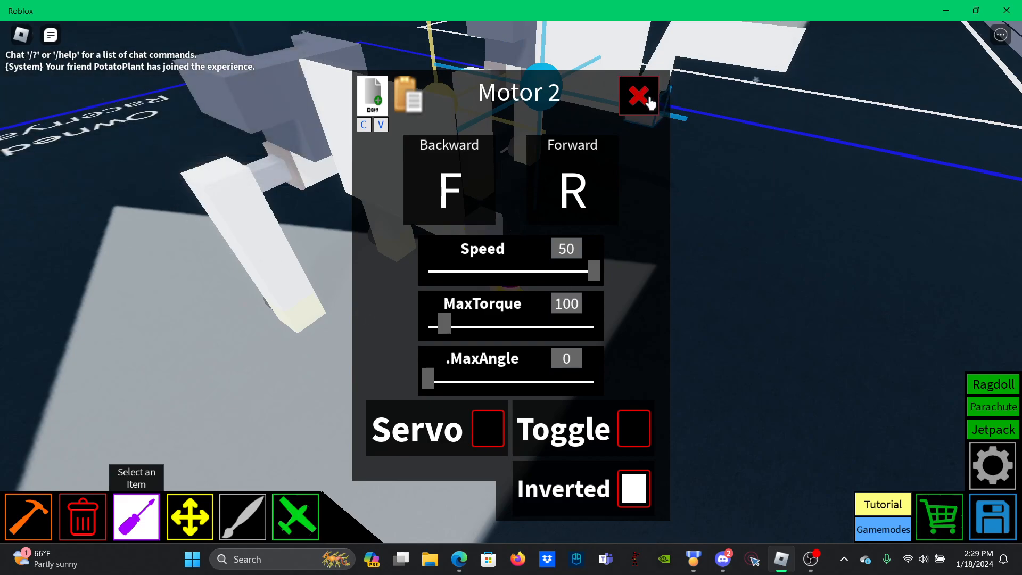
click(638, 95)
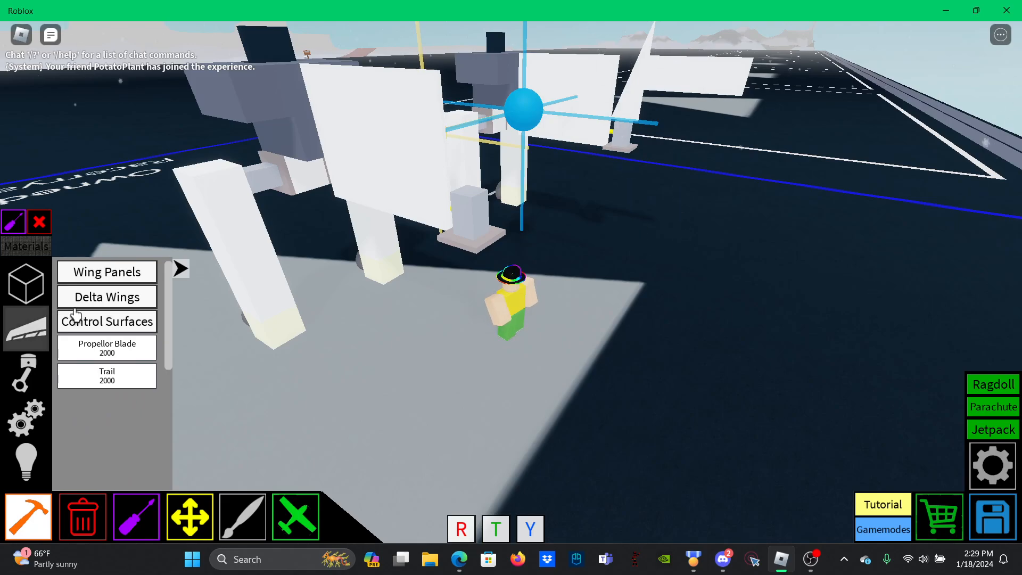
- Choose Wing Panels from the wings category to place on the mech heads
click(107, 297)
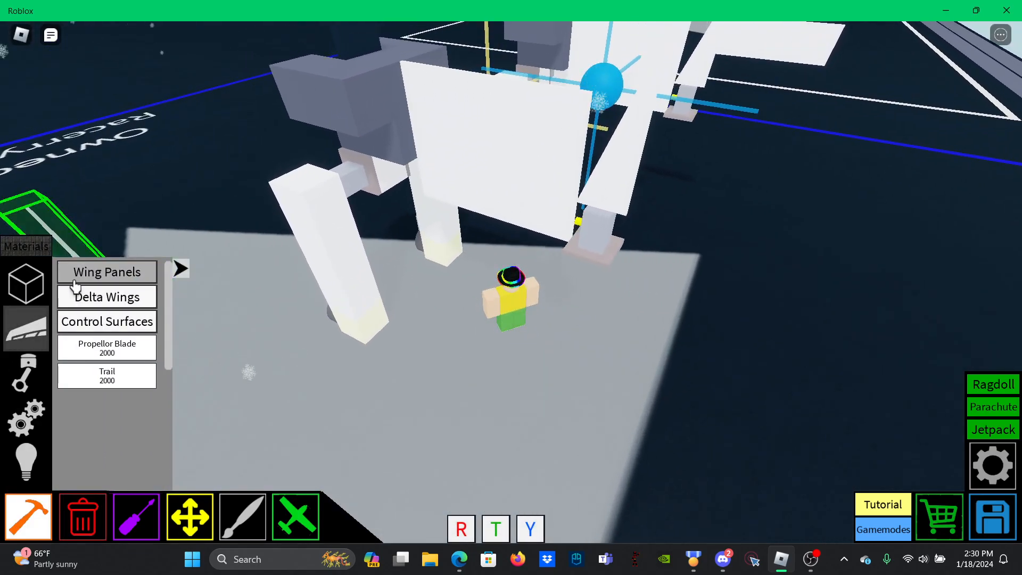
click(107, 272)
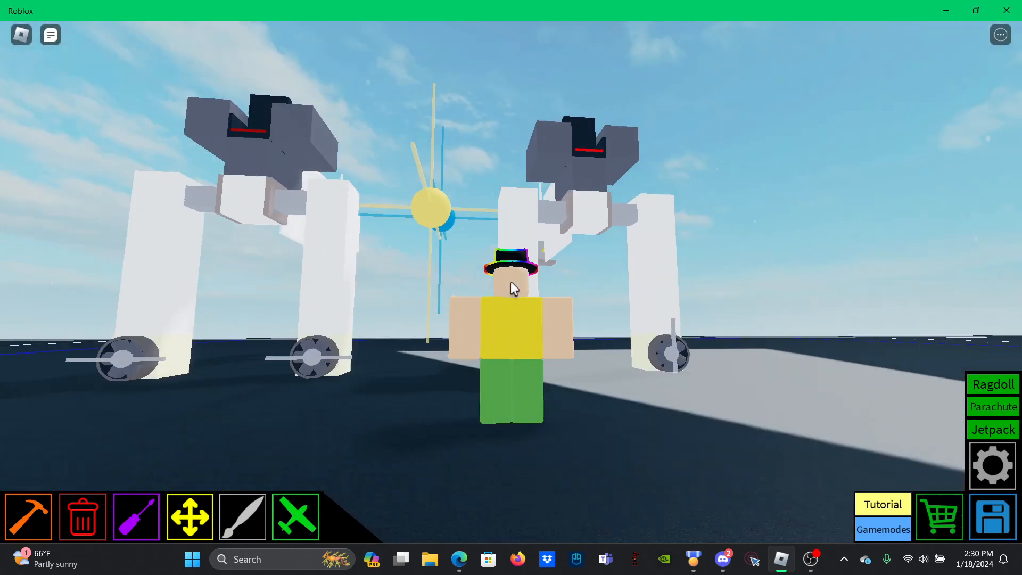
- Place a Motor 2 on the second mech's shoulder and nudge its speed slider
click(28, 516)
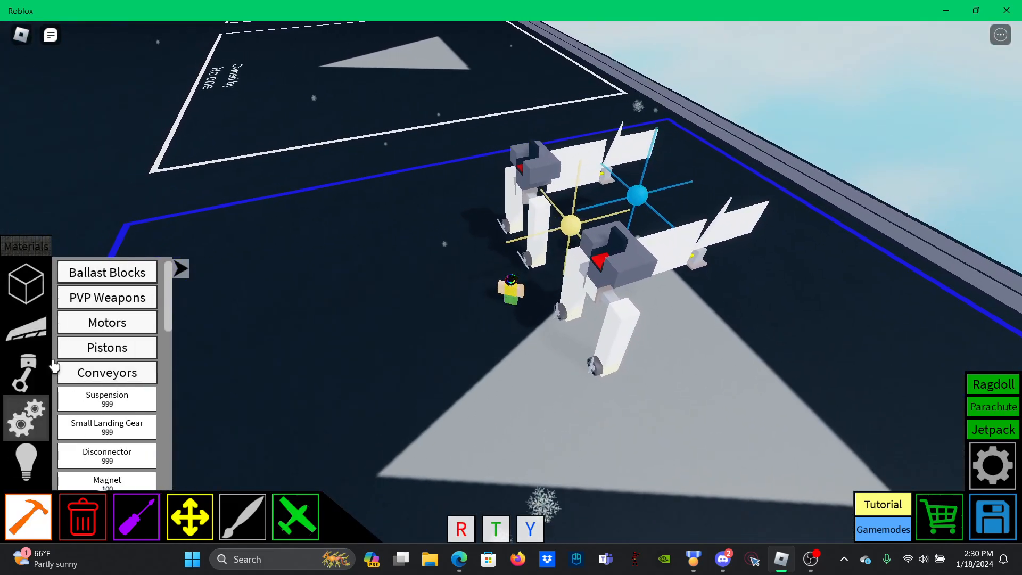
click(106, 322)
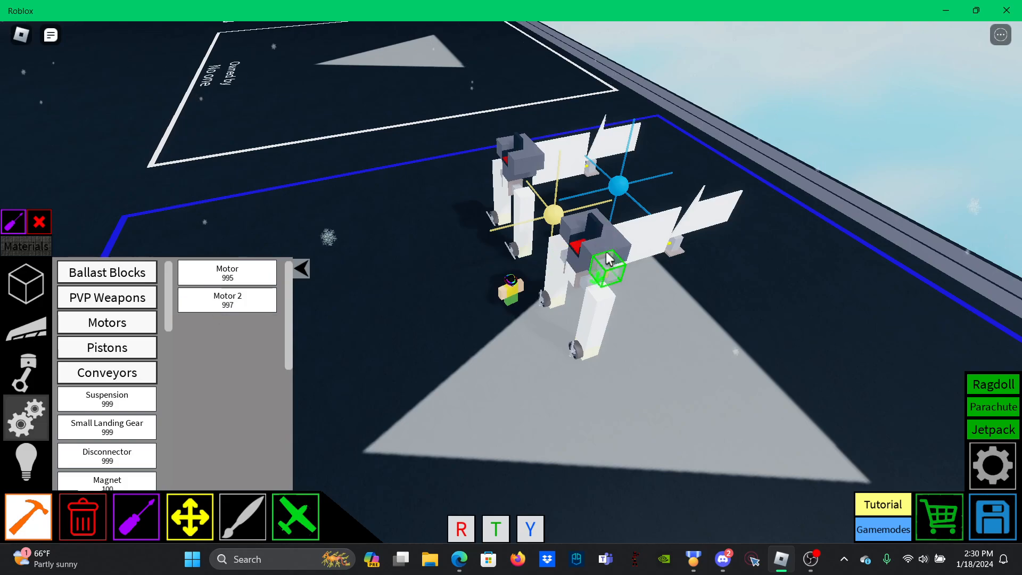
key(y)
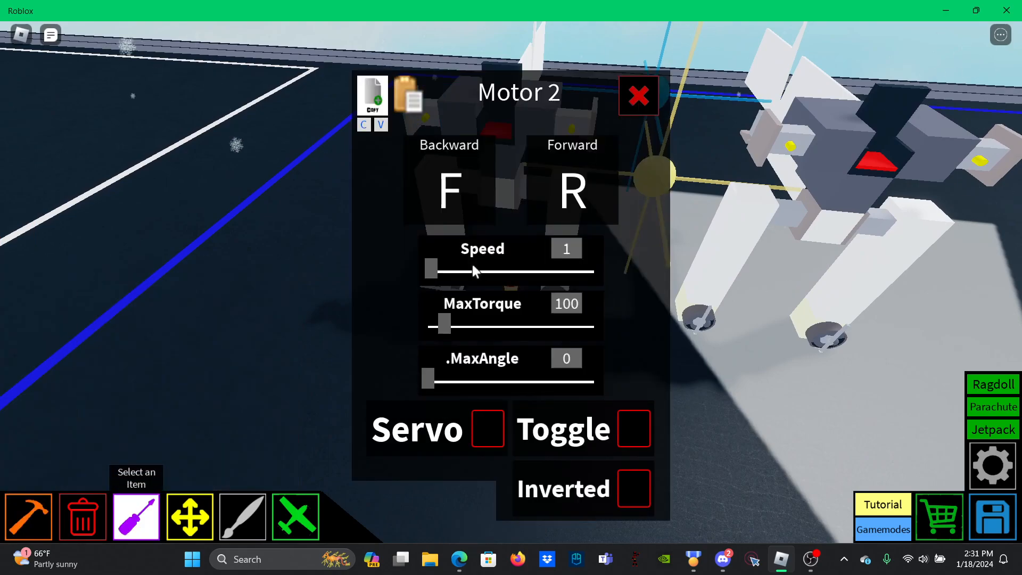
drag(433, 271, 447, 271)
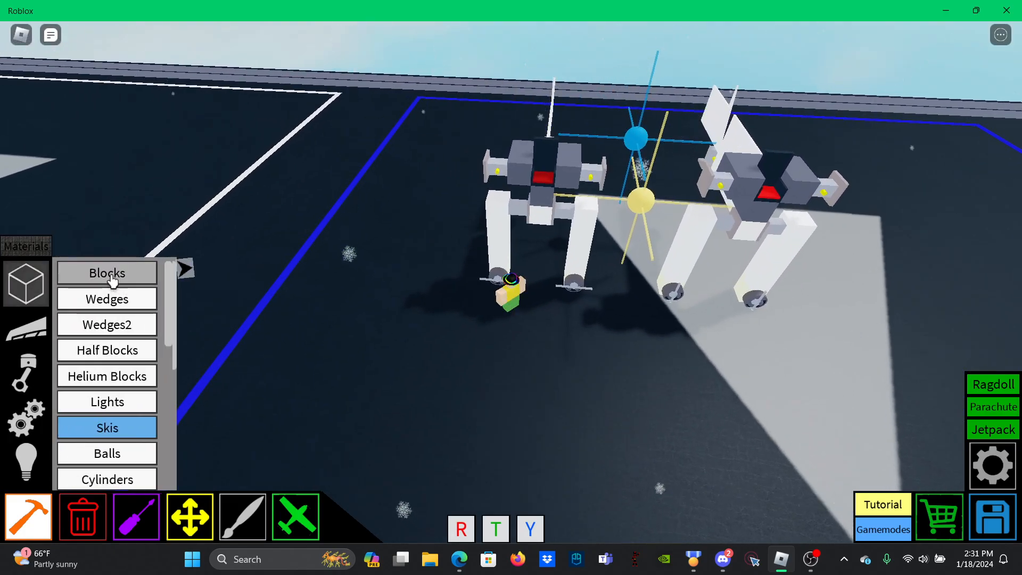
- Select the basic Block and place white arm blocks on the shoulder motors
click(107, 272)
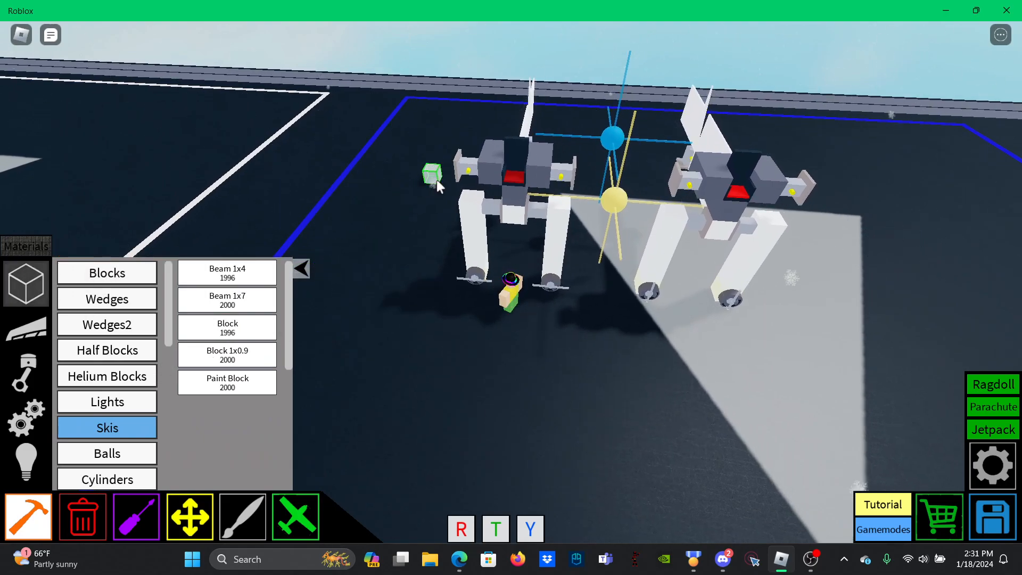
click(450, 176)
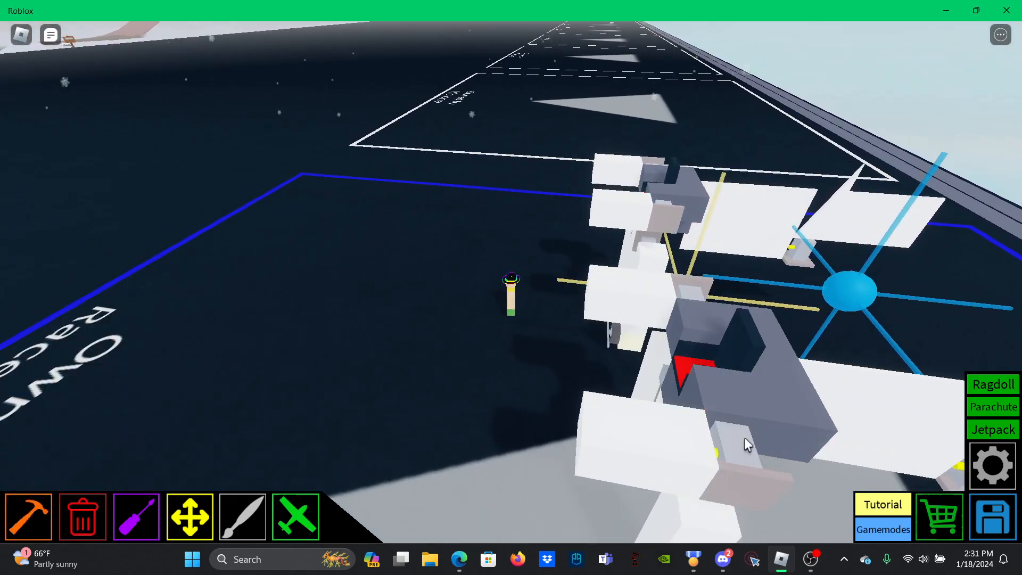
mouse_move(711, 350)
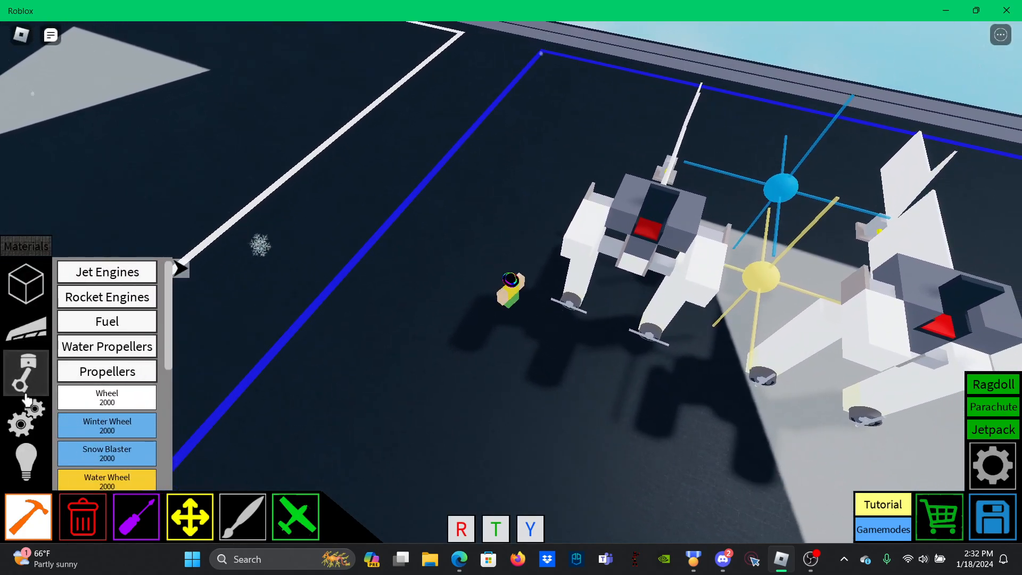
- Place yellow-tipped rocket engines along the first mech's arm
click(26, 418)
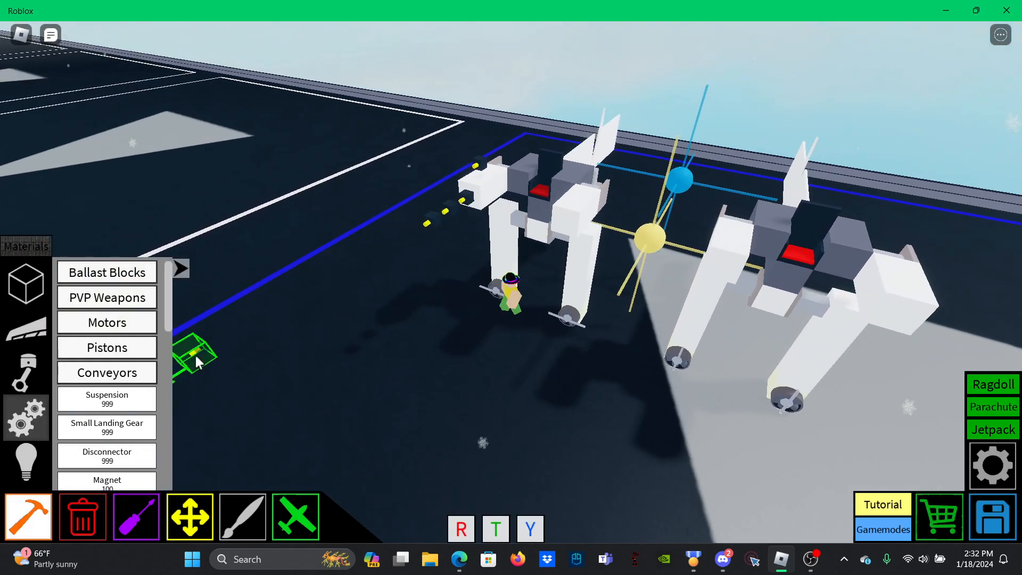
click(26, 374)
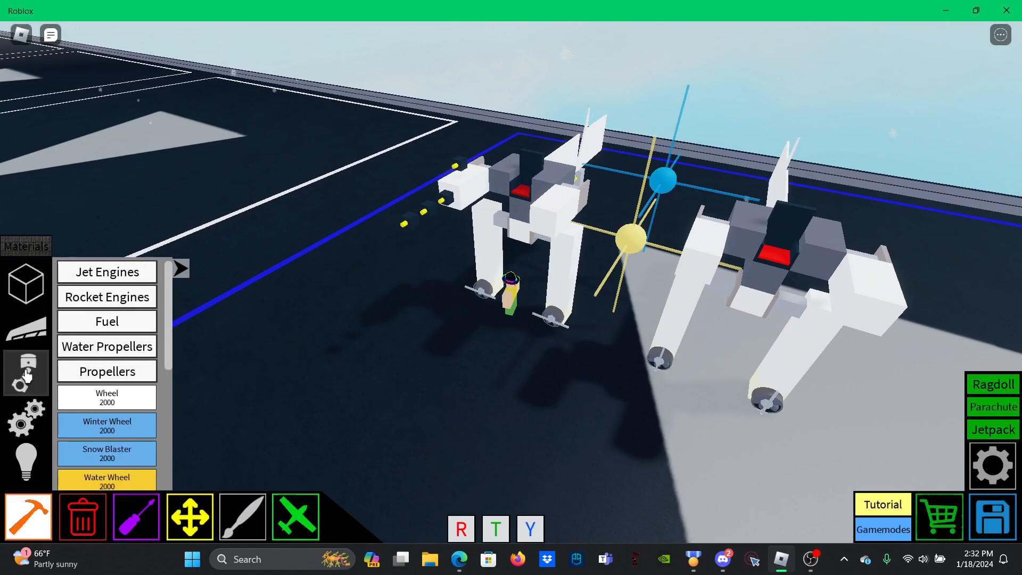
click(26, 284)
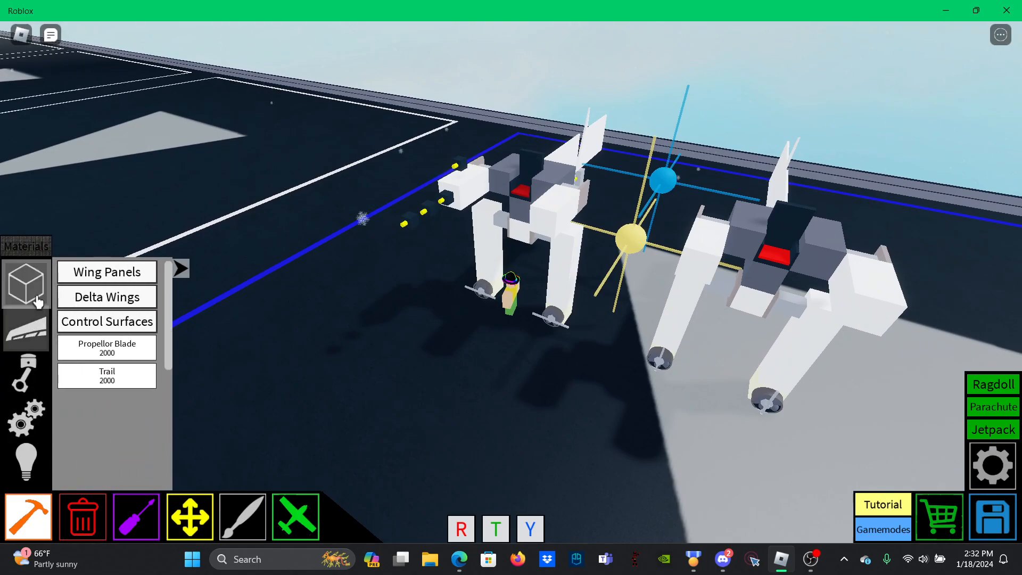
click(26, 417)
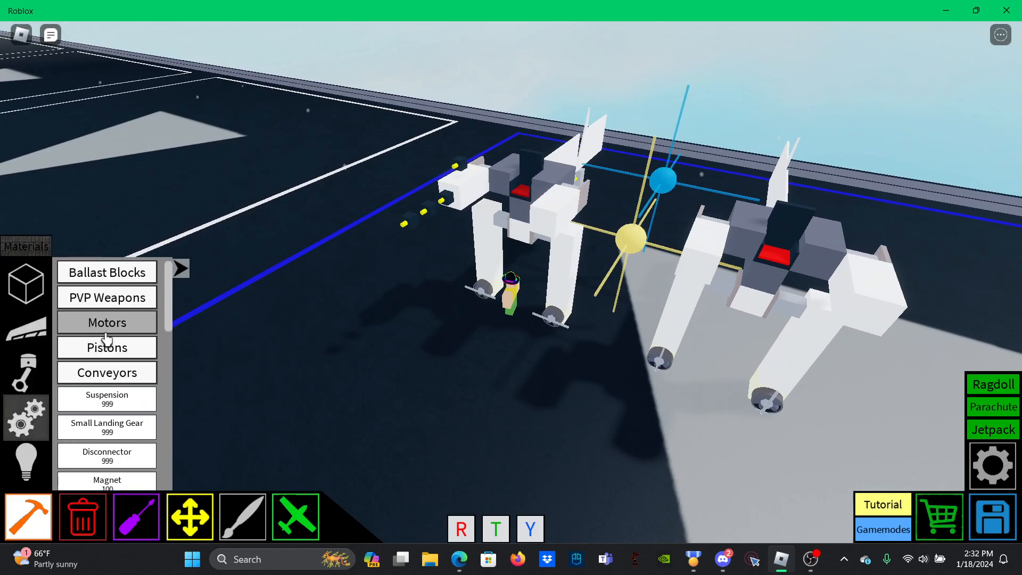
click(105, 322)
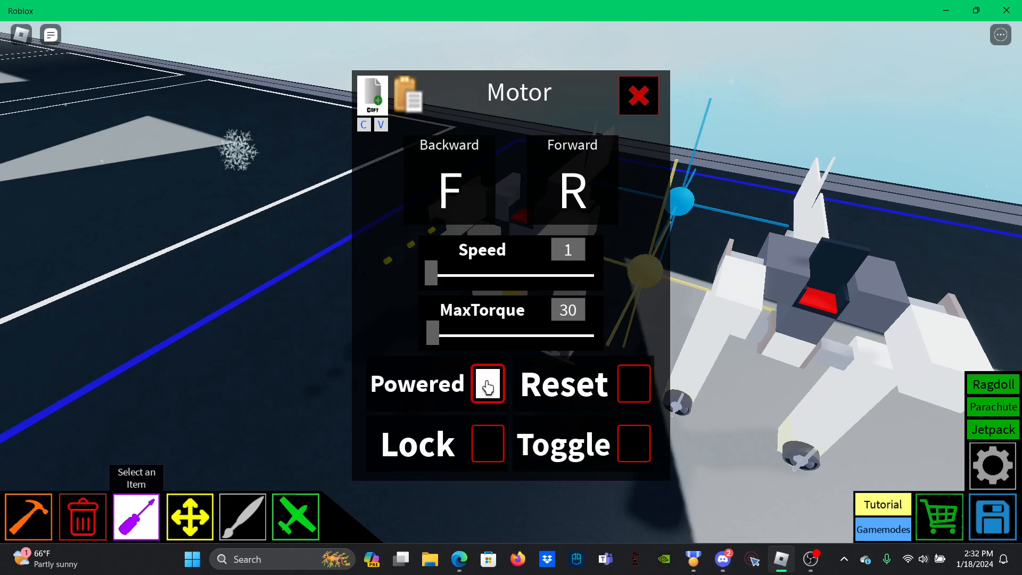
- Make the new motor powered at speed 25 and close its settings
click(487, 384)
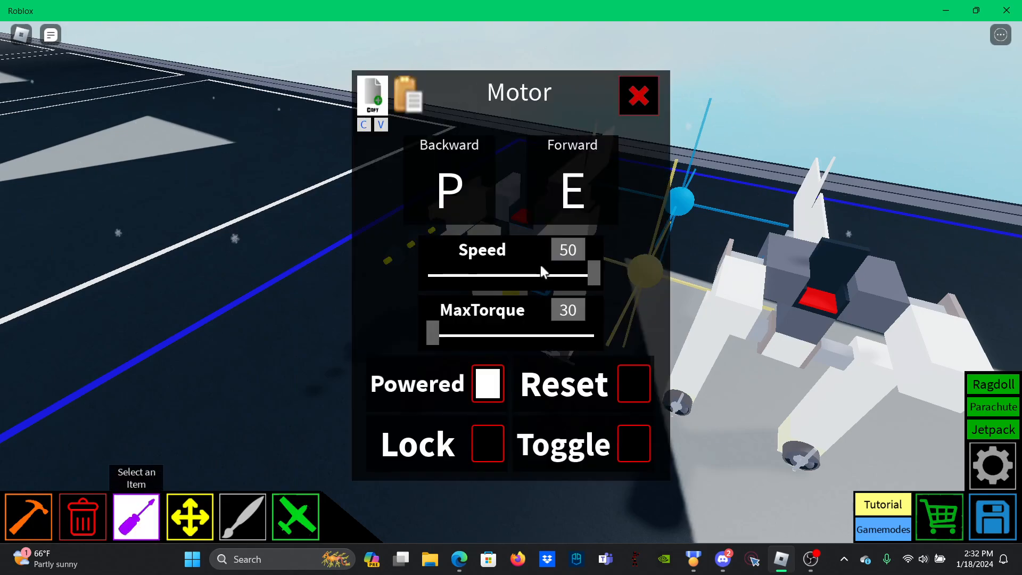
drag(590, 274, 510, 274)
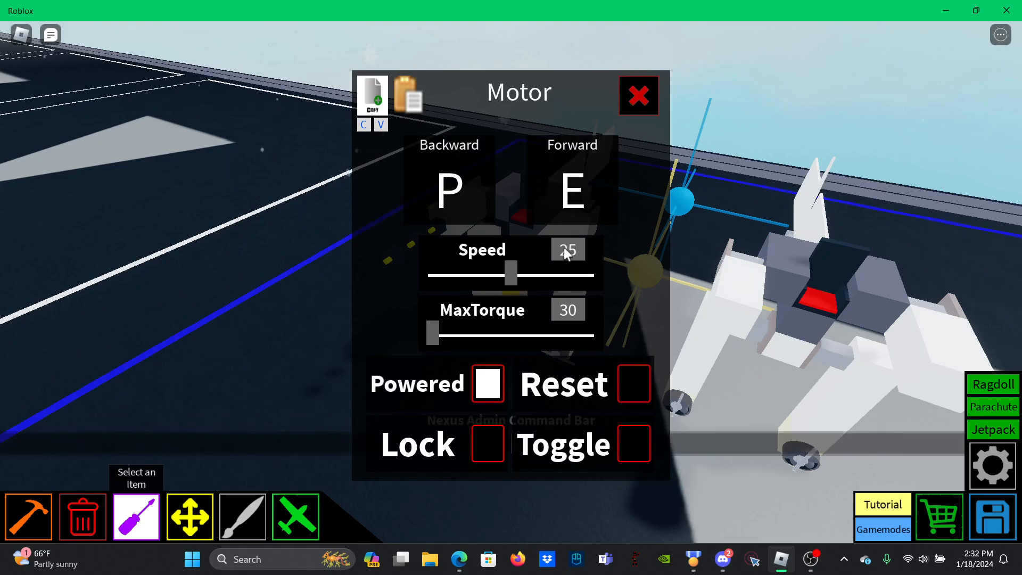
click(633, 444)
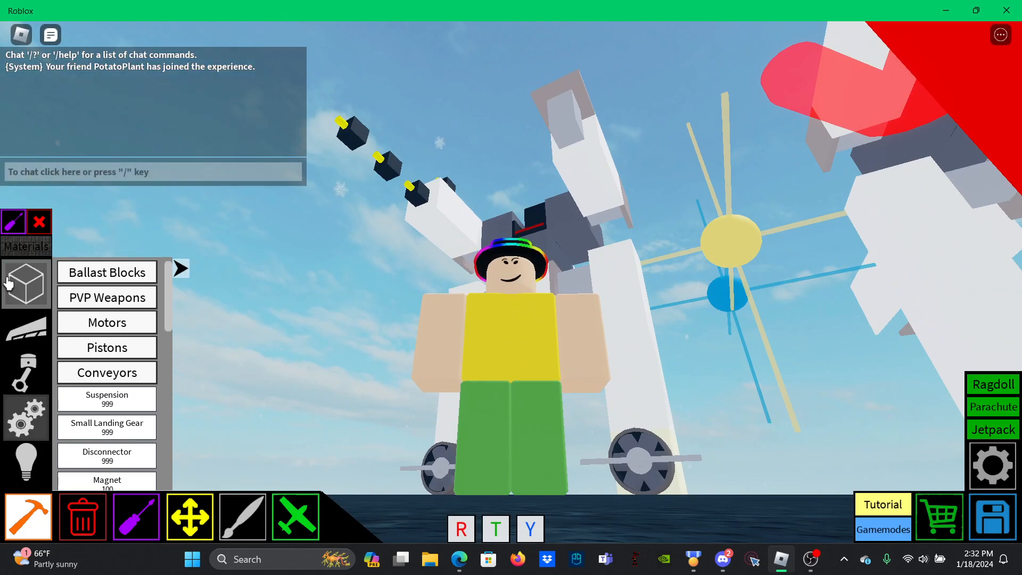
- Add half-block pieces and a motor to the second mech's arm
click(26, 282)
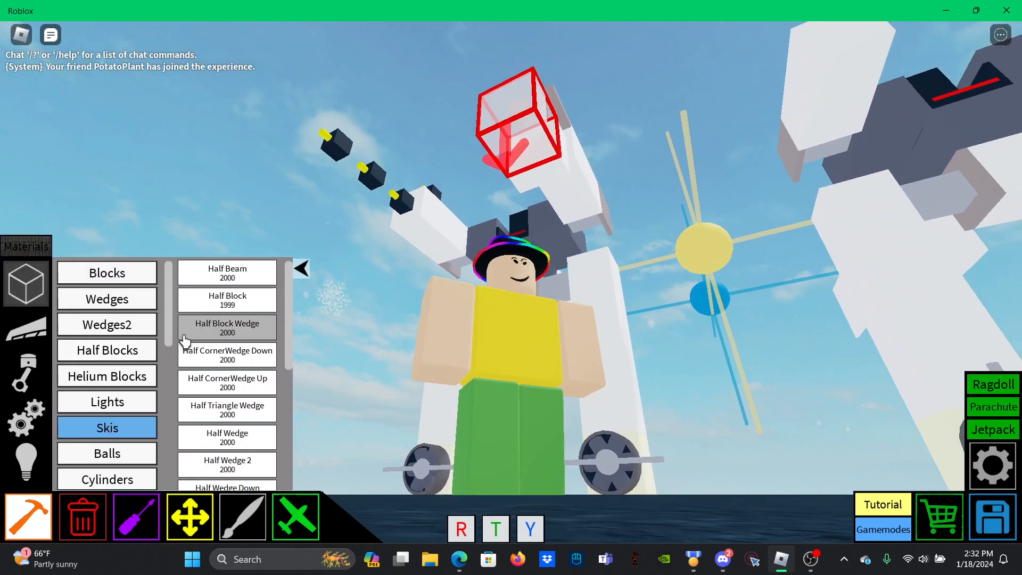
click(26, 417)
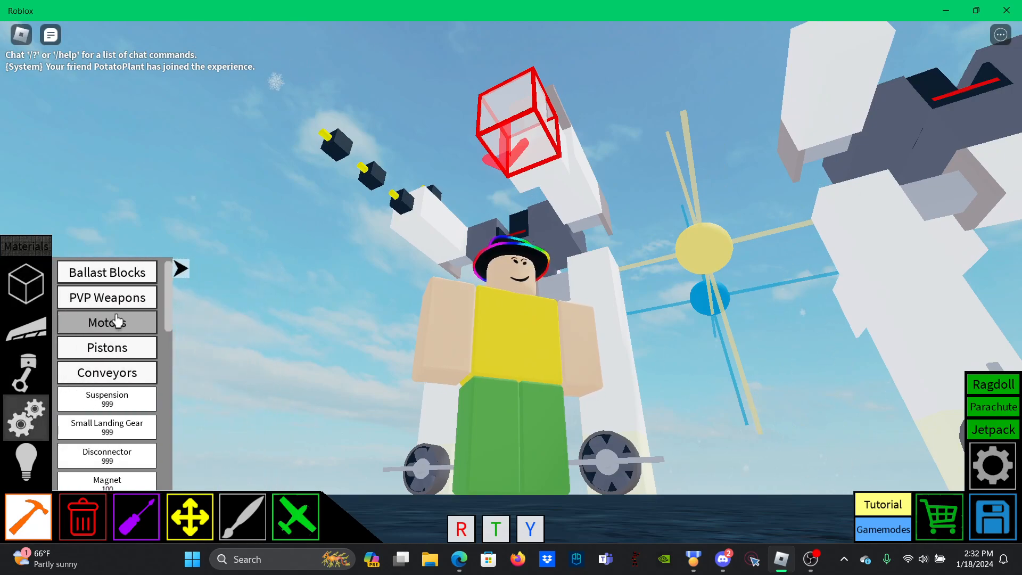
click(107, 297)
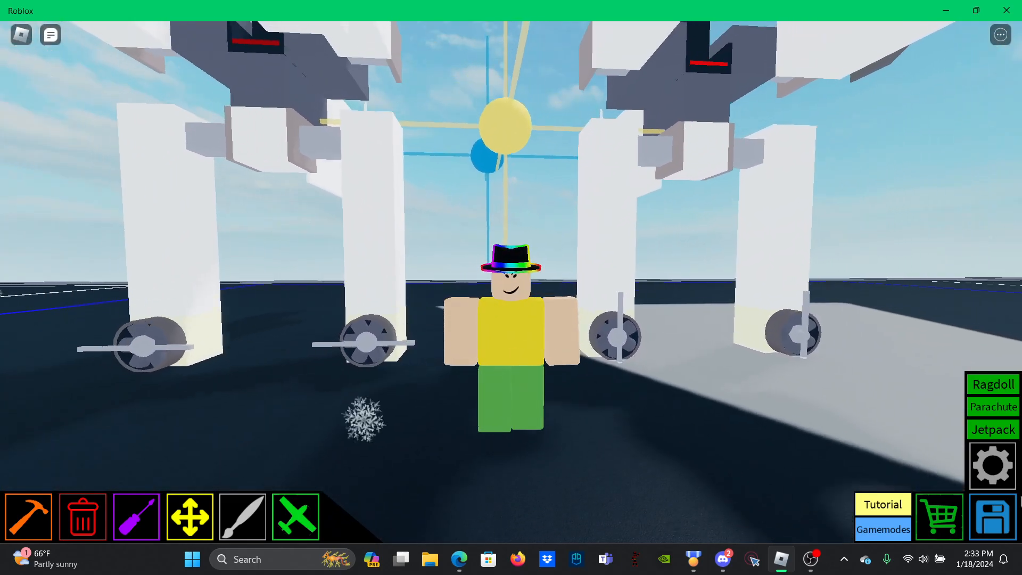
- Save the two-mech build over the AutoSave slot, confirming the overwrite
click(992, 515)
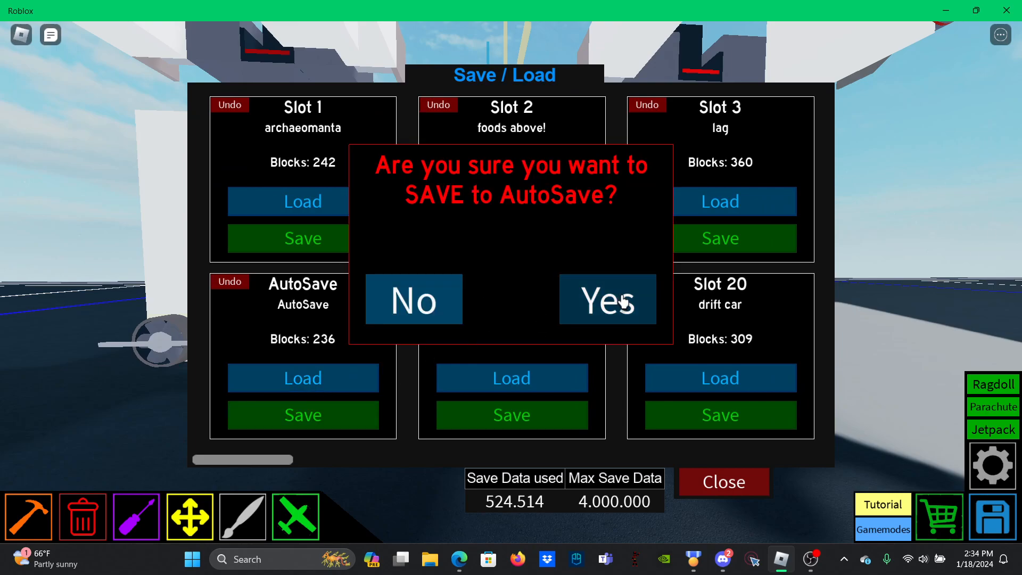
click(607, 299)
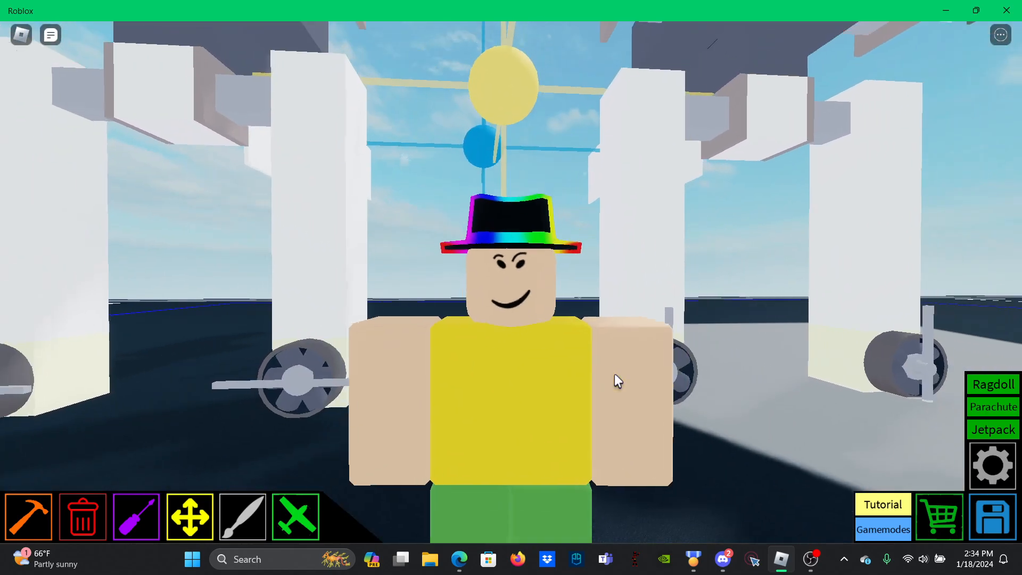